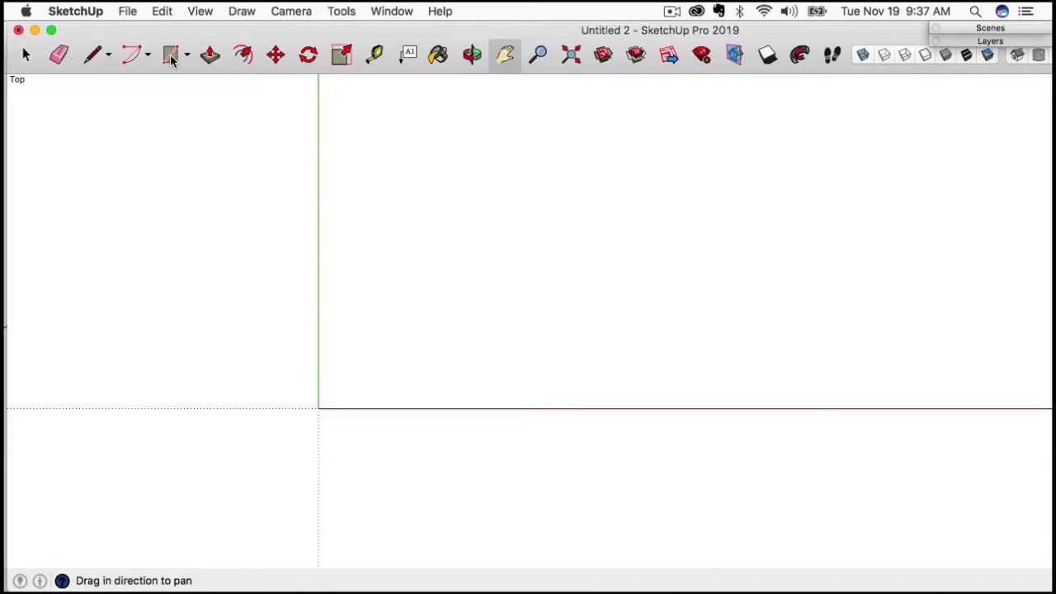
- Draw the rectangular floor face in the top view with the Rectangle tool
{"action": "left_click", "coordinate": [172, 55]}
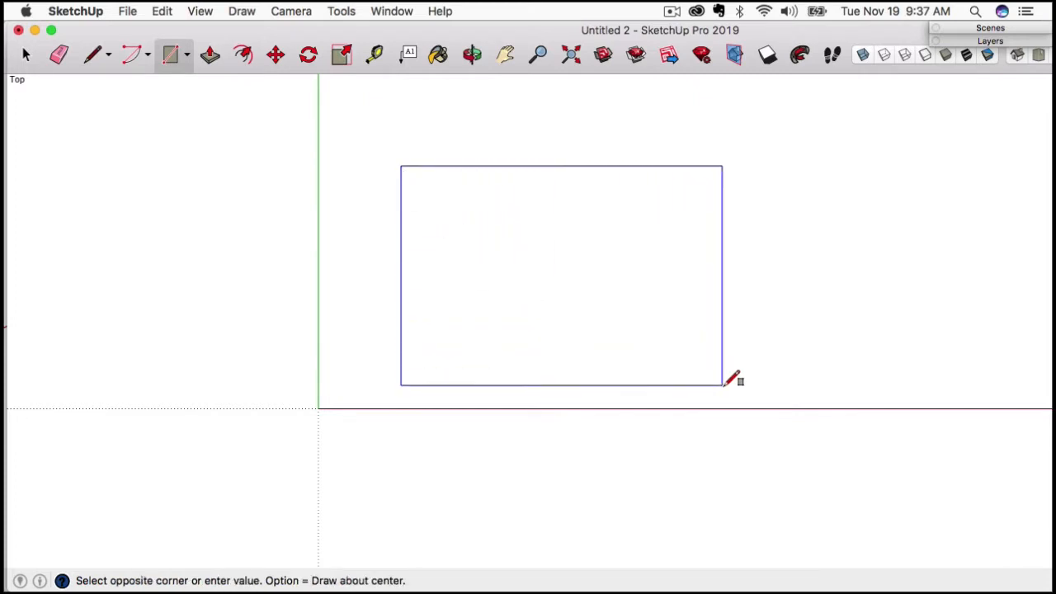
{"action": "left_click", "coordinate": [724, 380]}
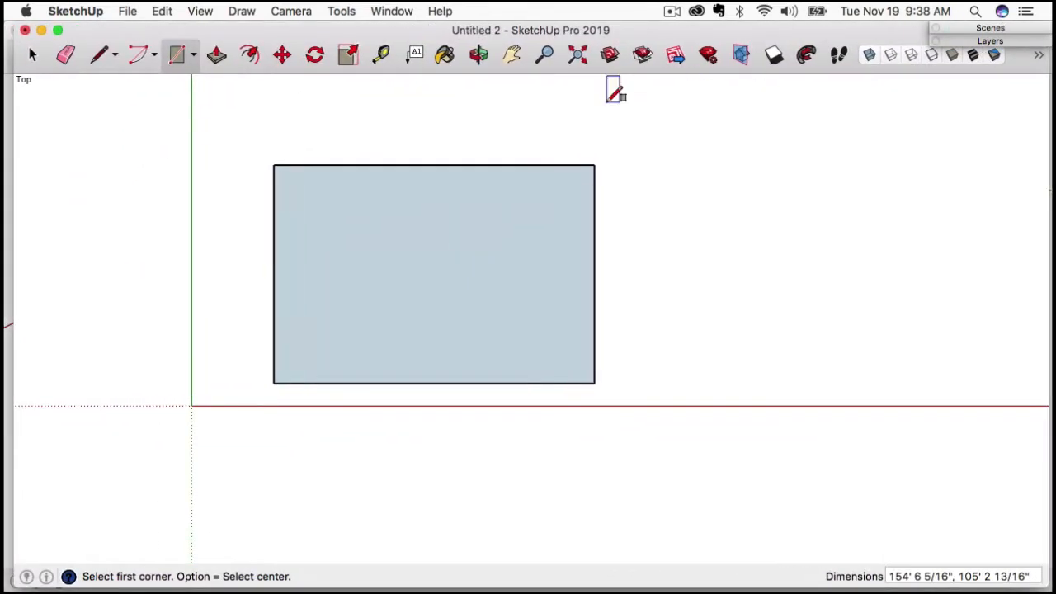
{"action": "mouse_move", "coordinate": [278, 194]}
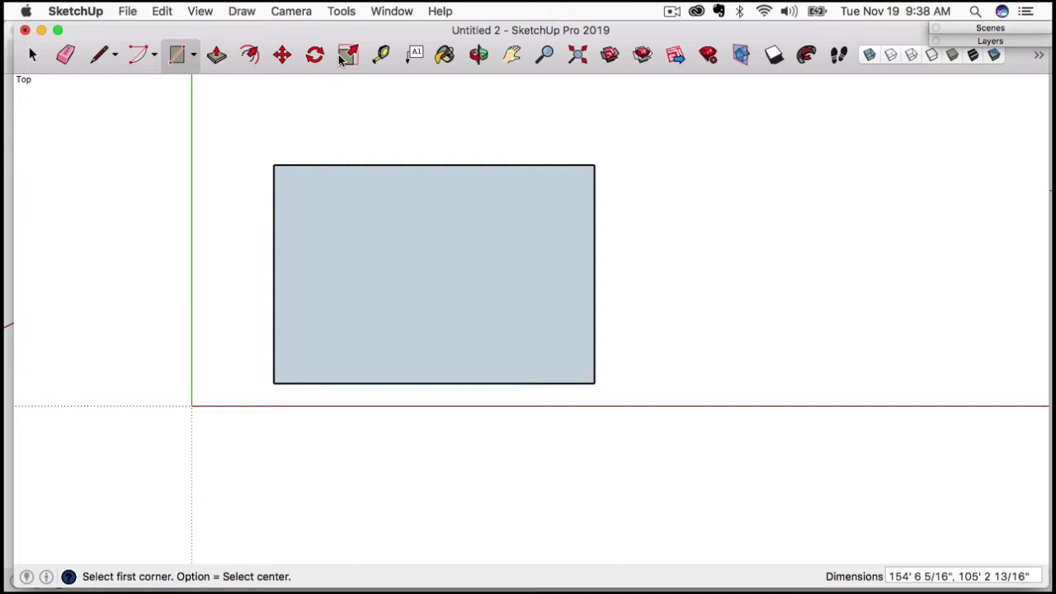
{"action": "left_click", "coordinate": [380, 55]}
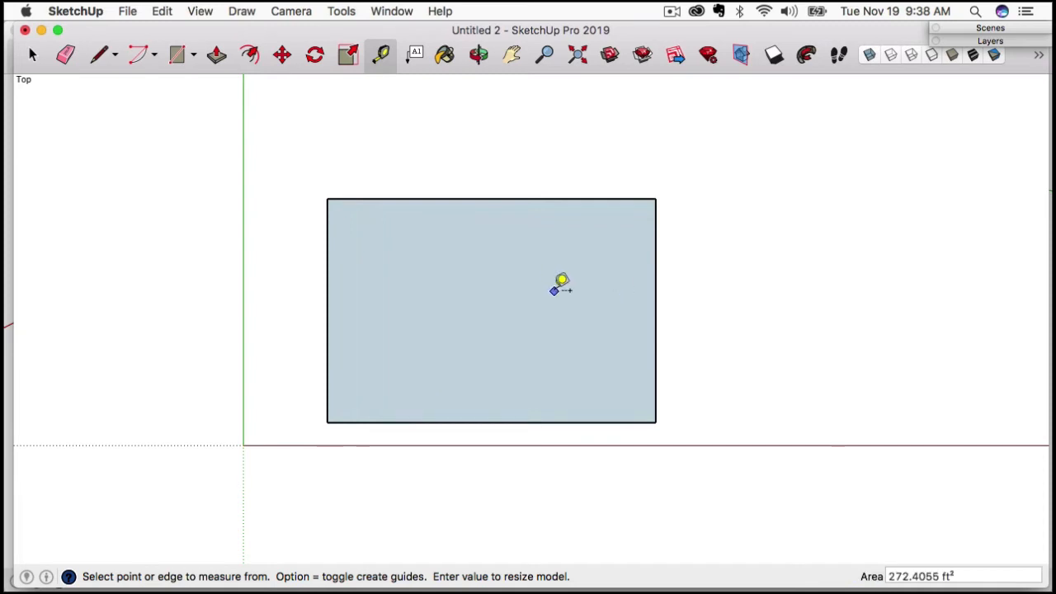
{"action": "mouse_move", "coordinate": [571, 320]}
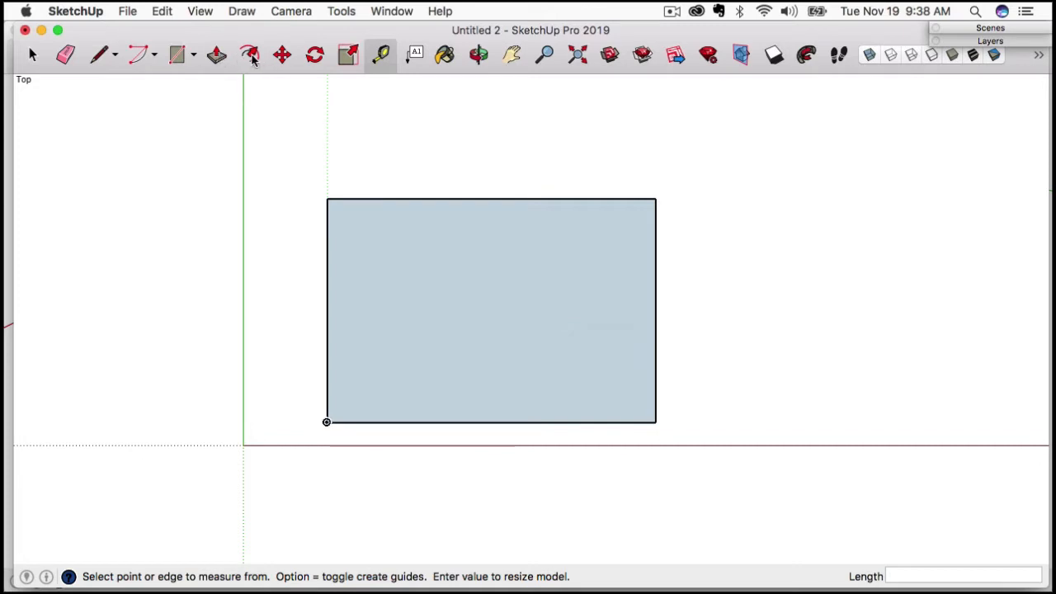
{"action": "mouse_move", "coordinate": [251, 55]}
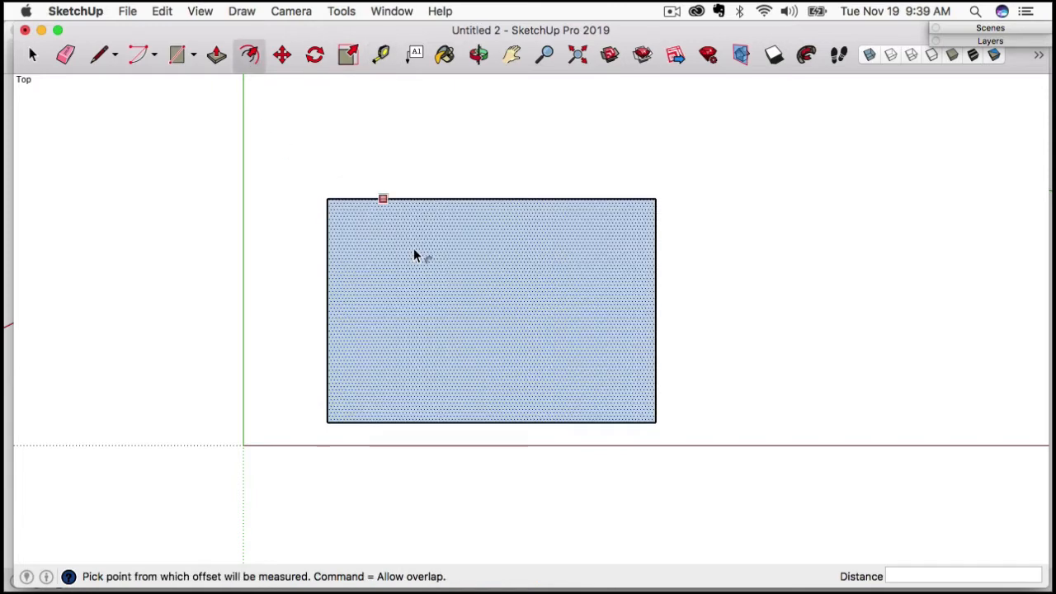
{"action": "mouse_move", "coordinate": [367, 214]}
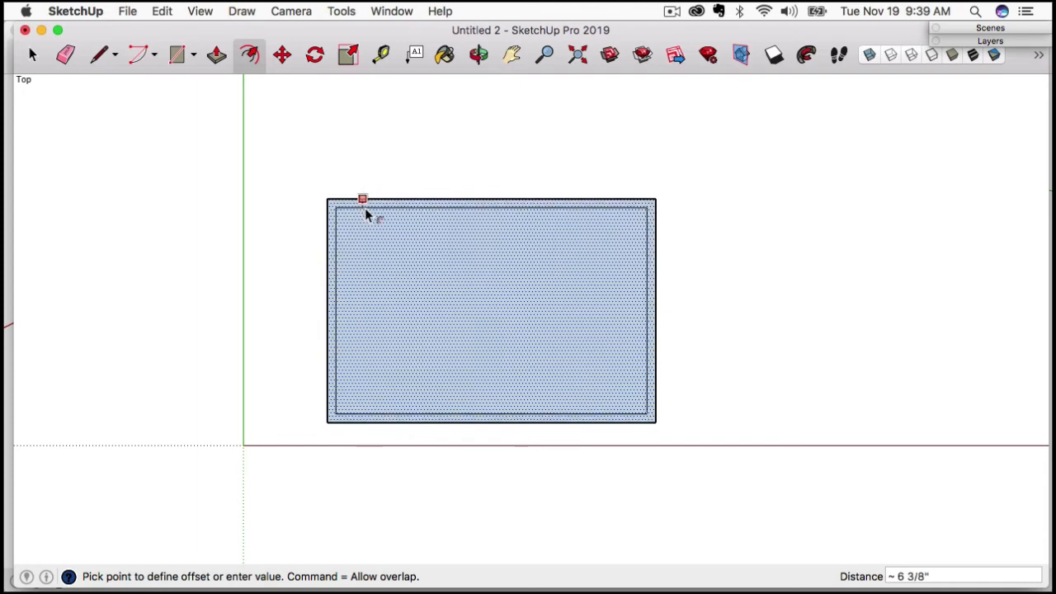
- Offset the floor's edges inward by 7 to outline the wall thickness
{"action": "type", "text": "7"}
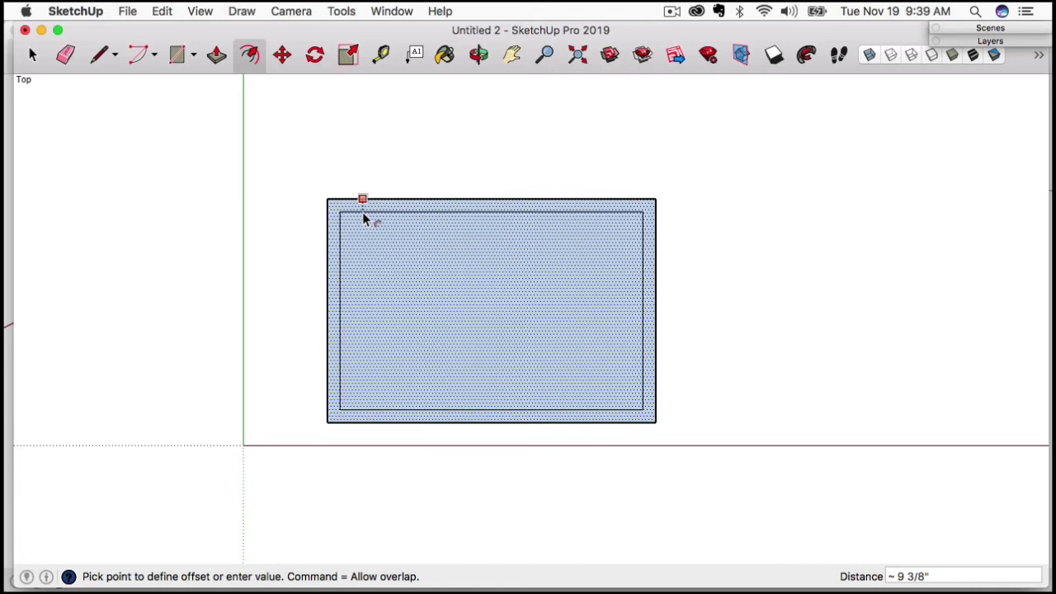
{"action": "type", "text": "7"}
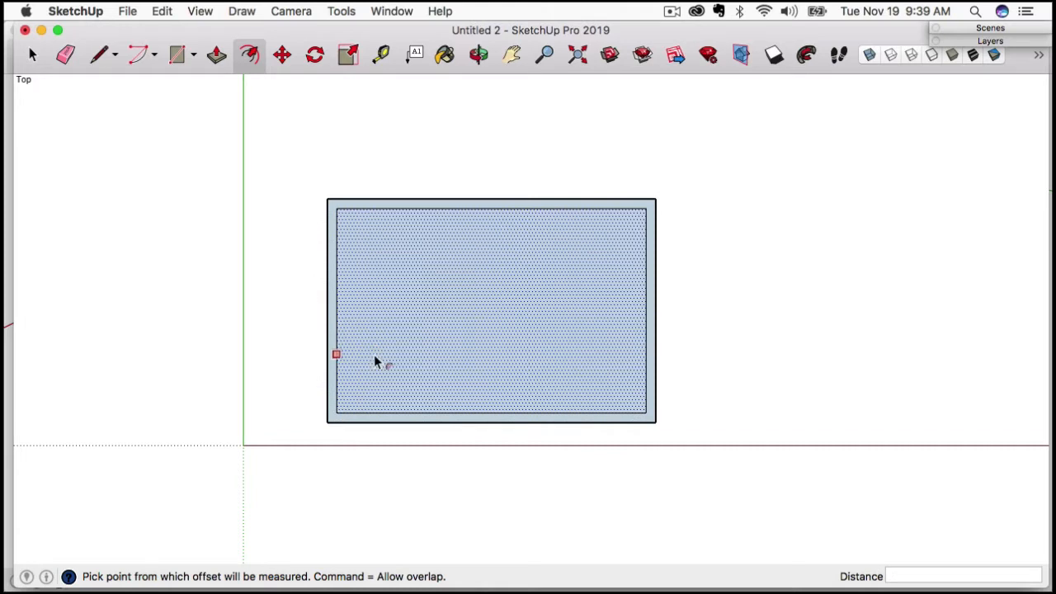
{"action": "mouse_move", "coordinate": [376, 264]}
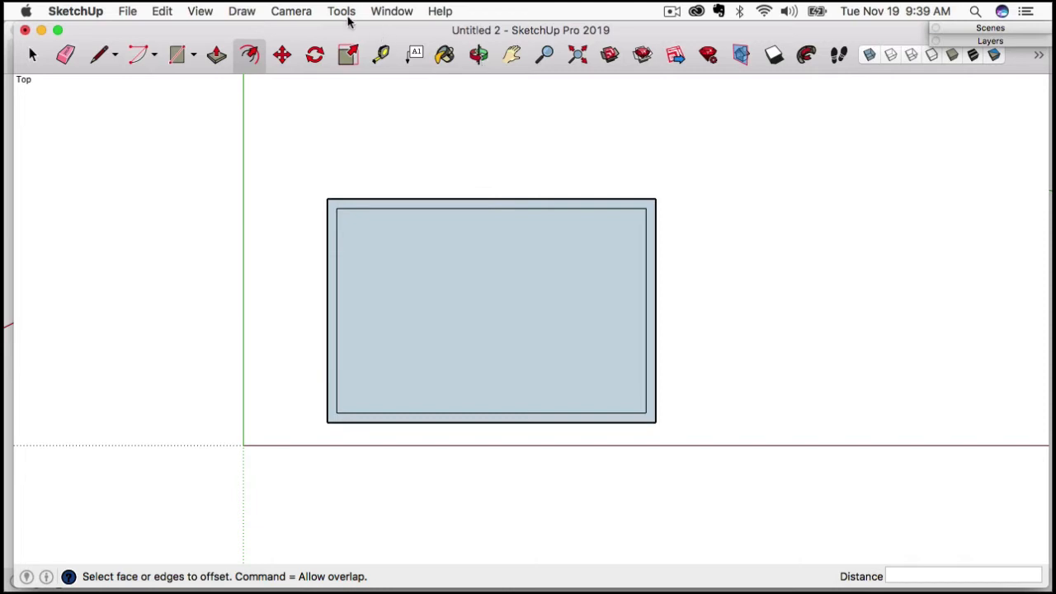
- Switch the camera from parallel to perspective projection and view the outlined floor at an angle
{"action": "left_click", "coordinate": [291, 10]}
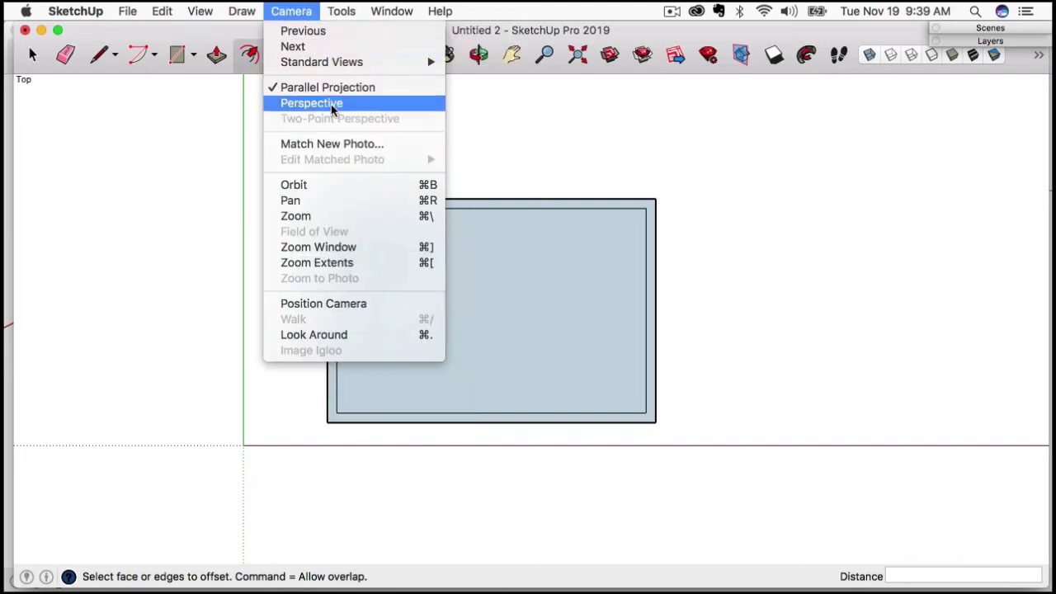
{"action": "left_click", "coordinate": [310, 102]}
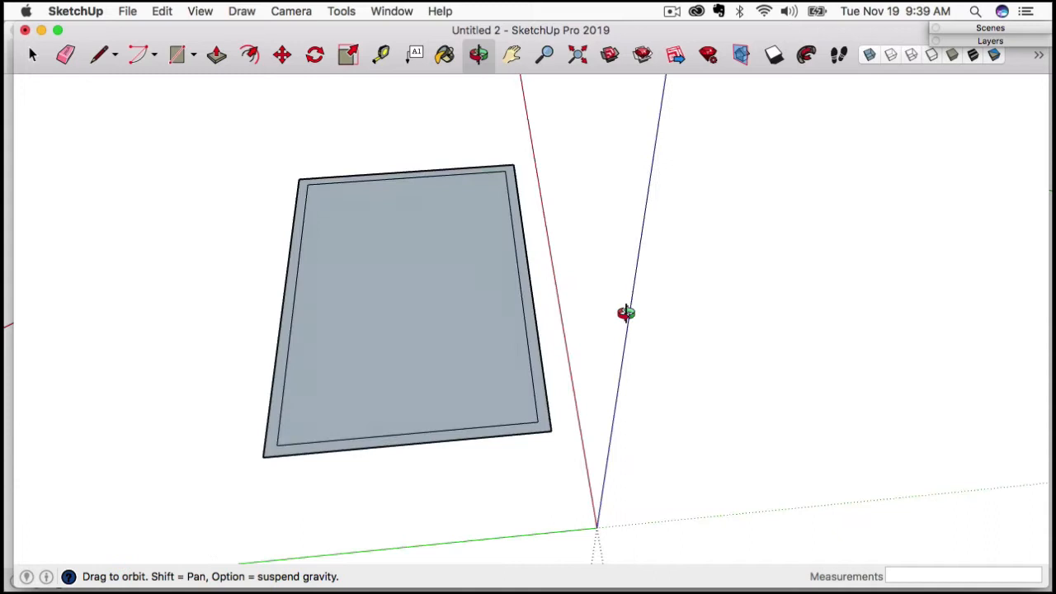
{"action": "left_click", "coordinate": [249, 55]}
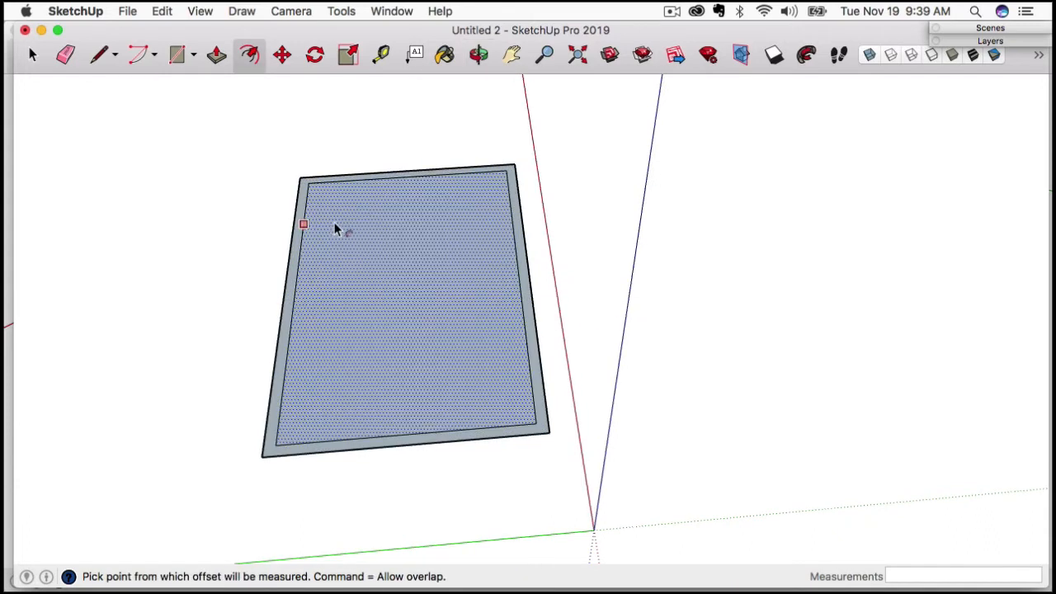
{"action": "left_click", "coordinate": [379, 55]}
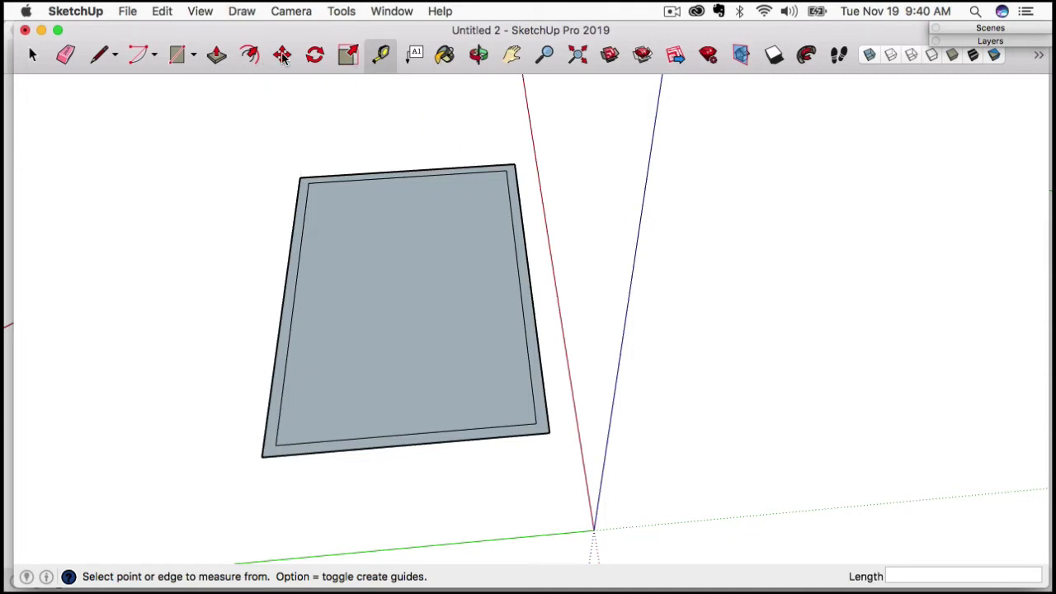
- Move the floor's left edge and the inner outline's left edge outward 10 feet
{"action": "left_click", "coordinate": [281, 54]}
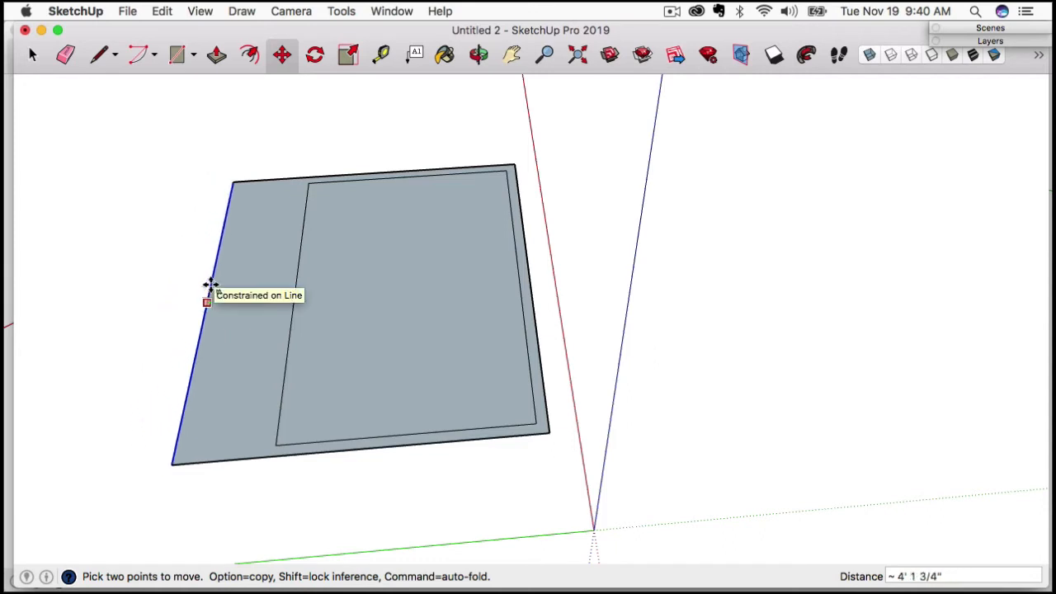
{"action": "type", "text": "10'"}
{"action": "key", "text": "Return"}
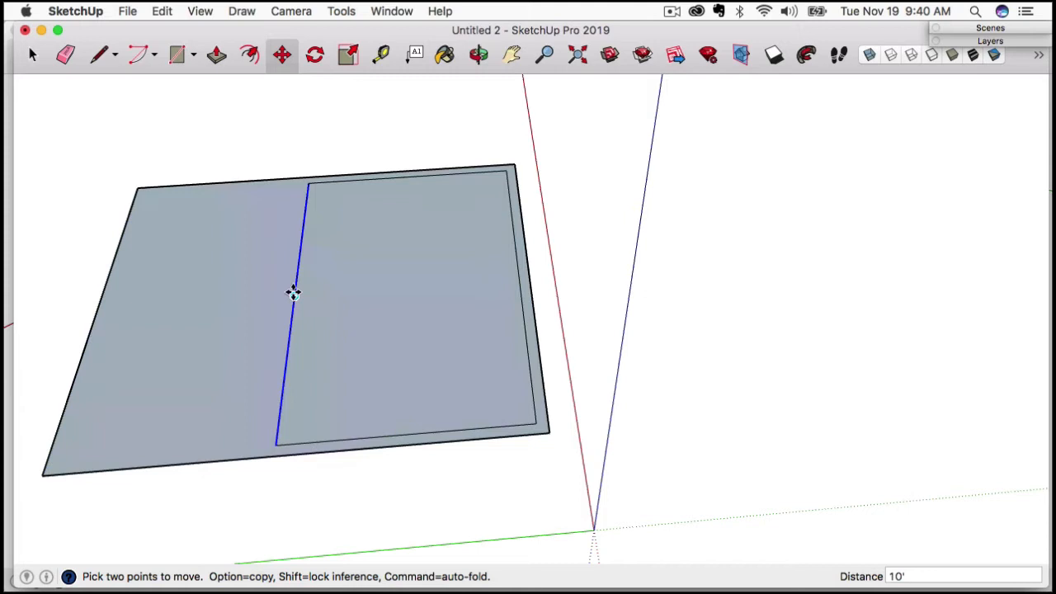
{"action": "left_click_drag", "start_coordinate": [293, 294], "coordinate": [198, 306]}
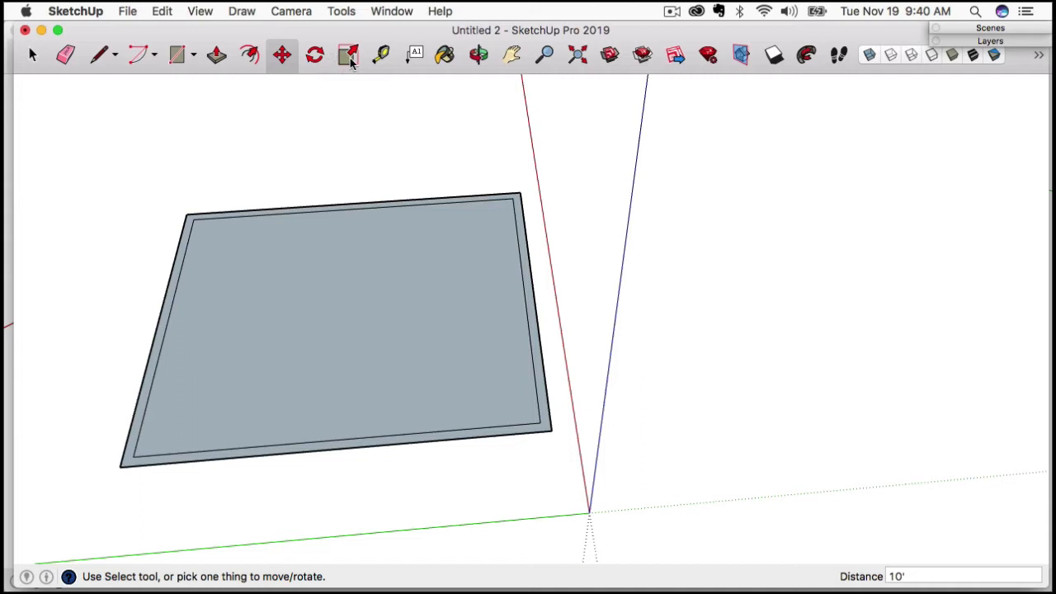
{"action": "mouse_move", "coordinate": [247, 56]}
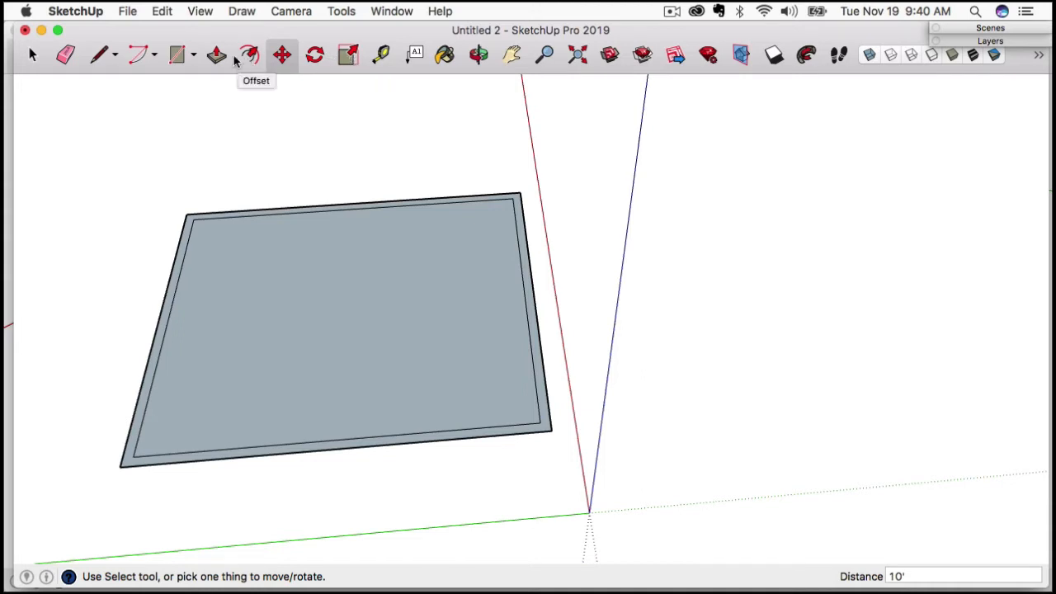
- Pull the border strip up into walls enclosing the floor and look down into the room
{"action": "left_click", "coordinate": [216, 54]}
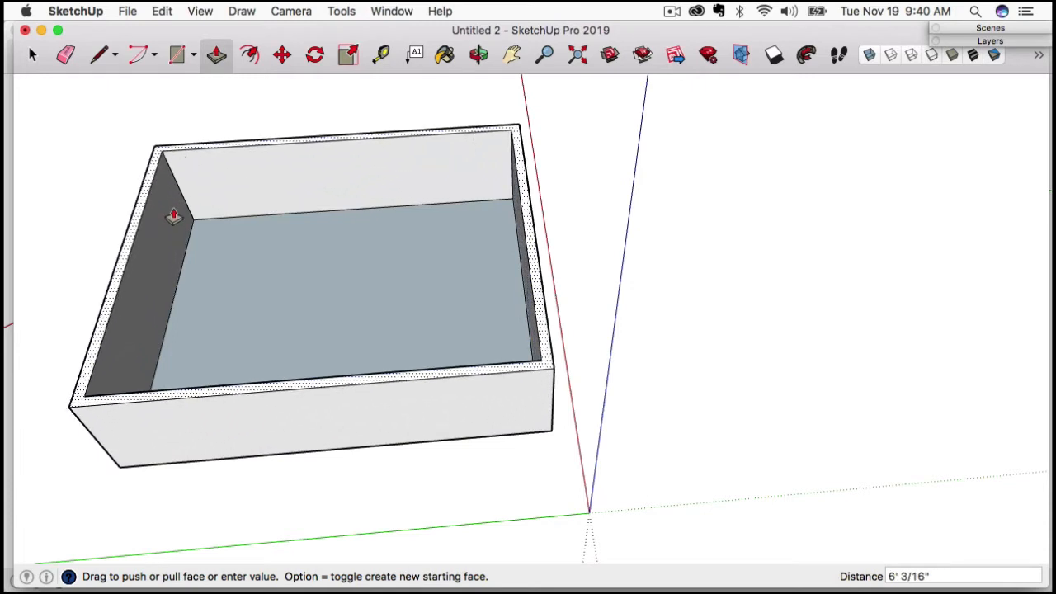
{"action": "left_click_drag", "start_coordinate": [173, 216], "coordinate": [185, 230]}
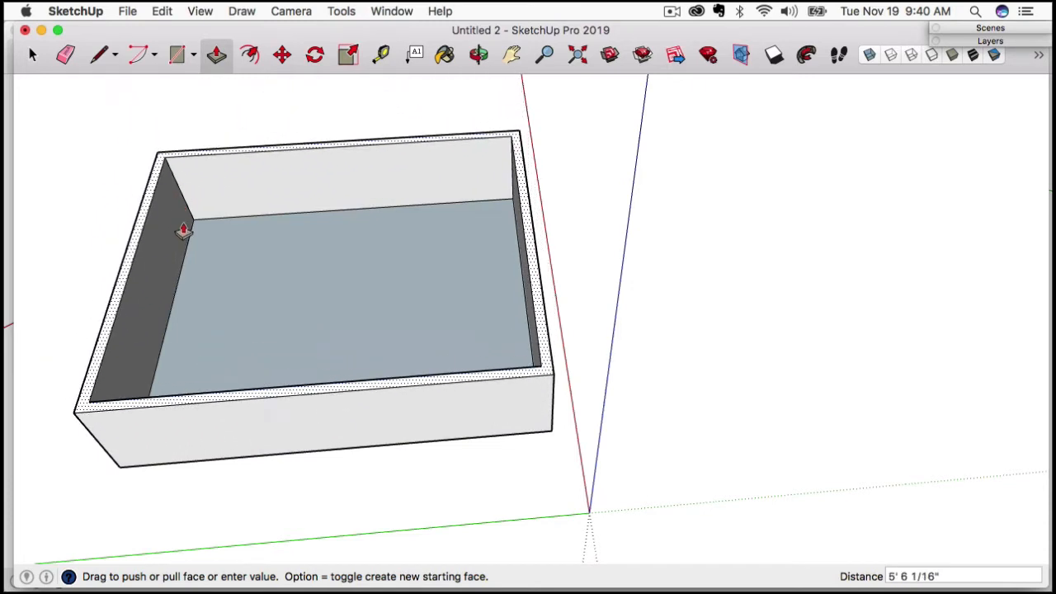
{"action": "left_click_drag", "start_coordinate": [183, 229], "coordinate": [175, 172]}
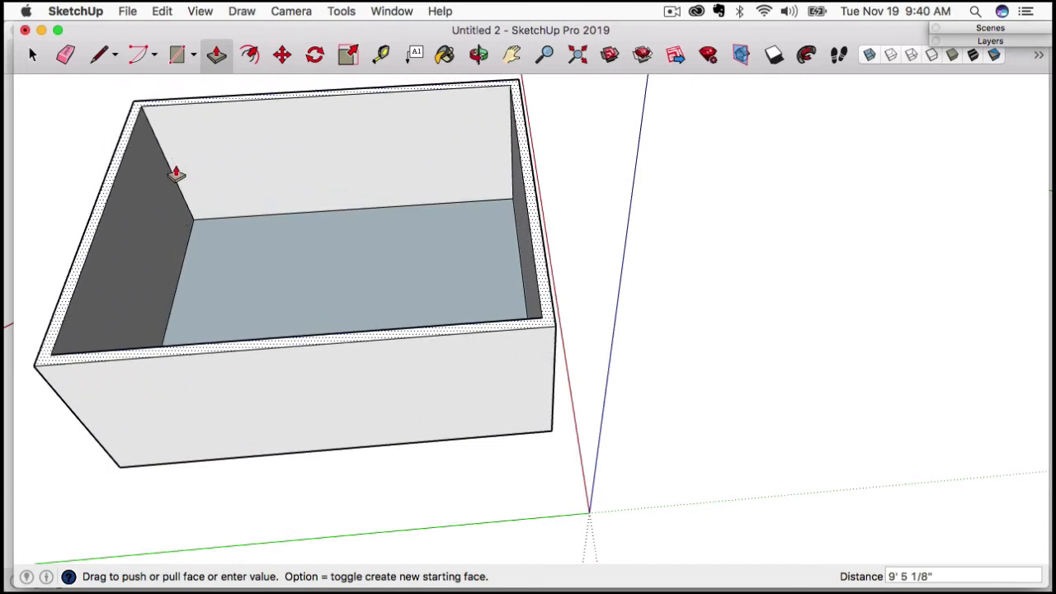
{"action": "left_click_drag", "start_coordinate": [175, 173], "coordinate": [172, 152]}
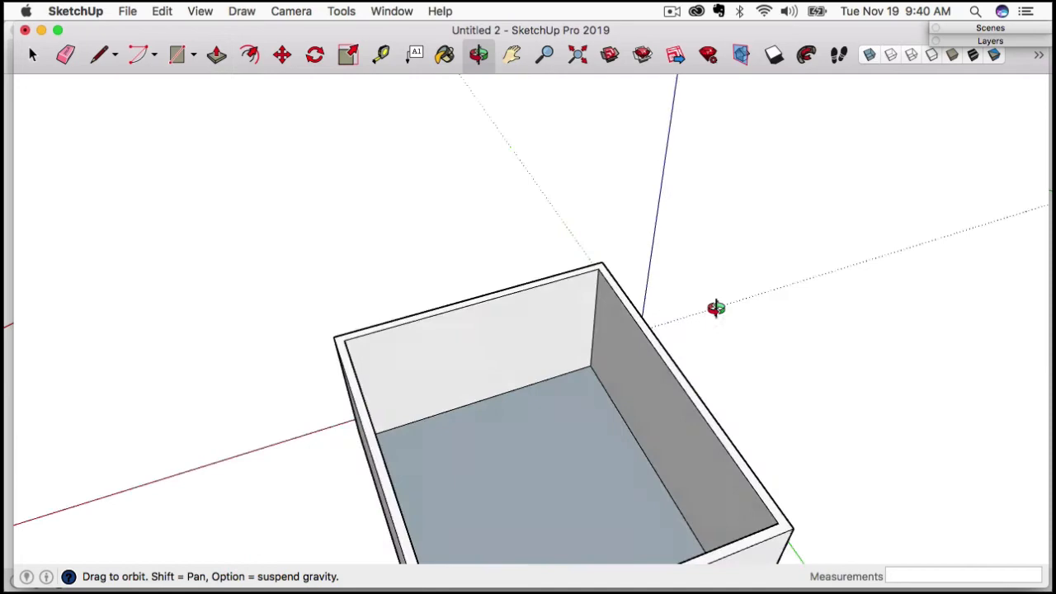
{"action": "left_click_drag", "start_coordinate": [716, 308], "coordinate": [512, 312]}
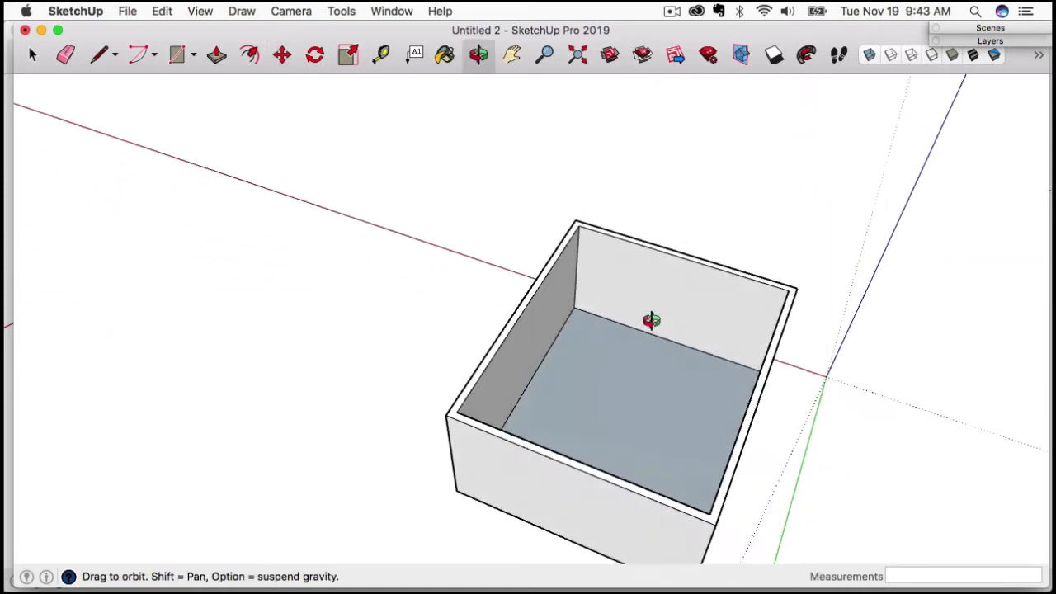
{"action": "left_click_drag", "start_coordinate": [652, 321], "coordinate": [376, 274]}
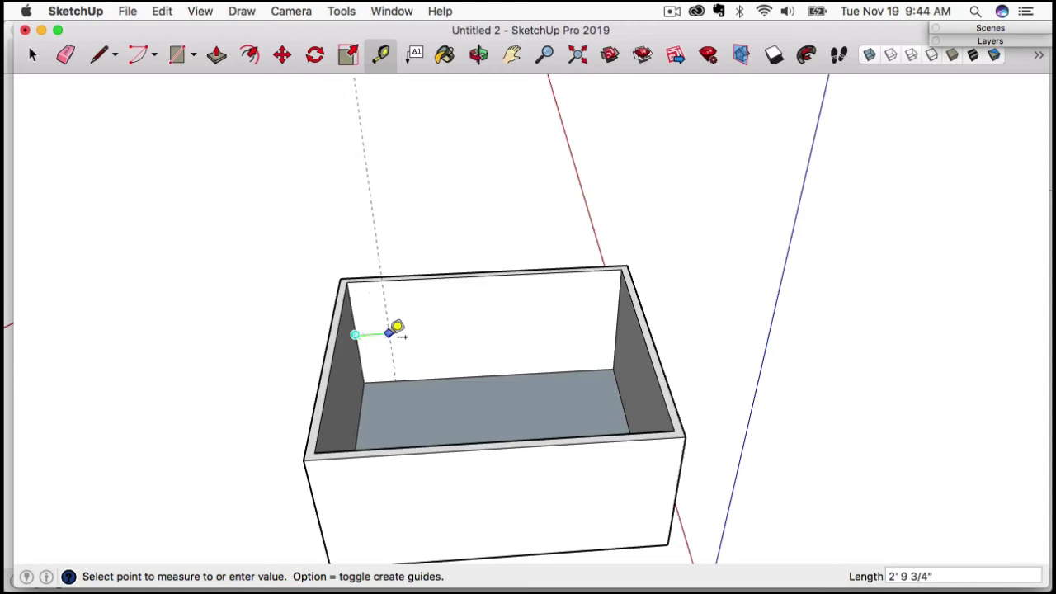
{"action": "mouse_move", "coordinate": [416, 332]}
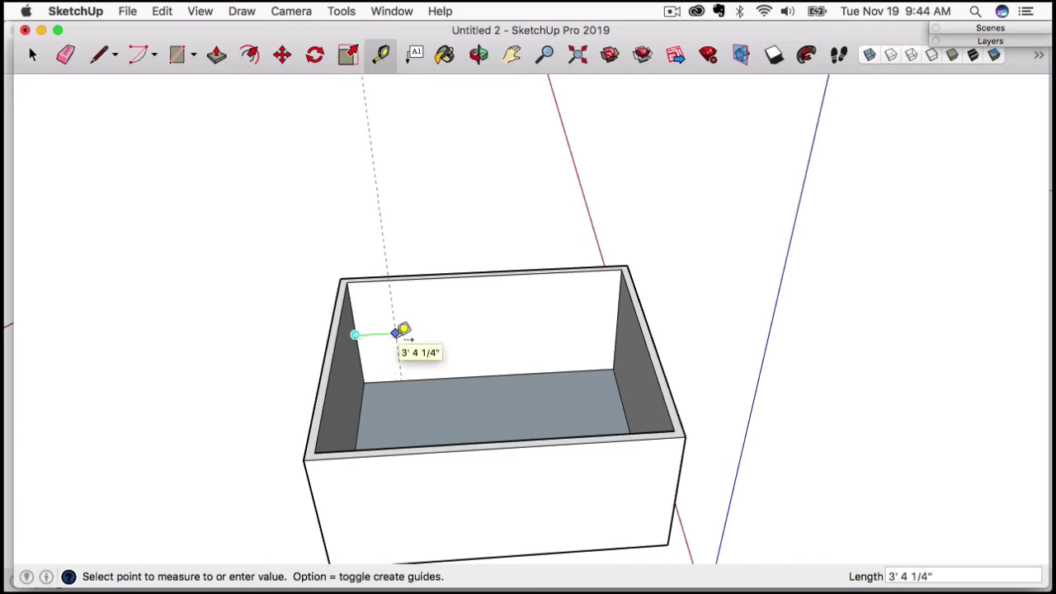
- Place tape-measure guide lines on the back wall from its top edge and the floor for the window
{"action": "type", "text": "3"}
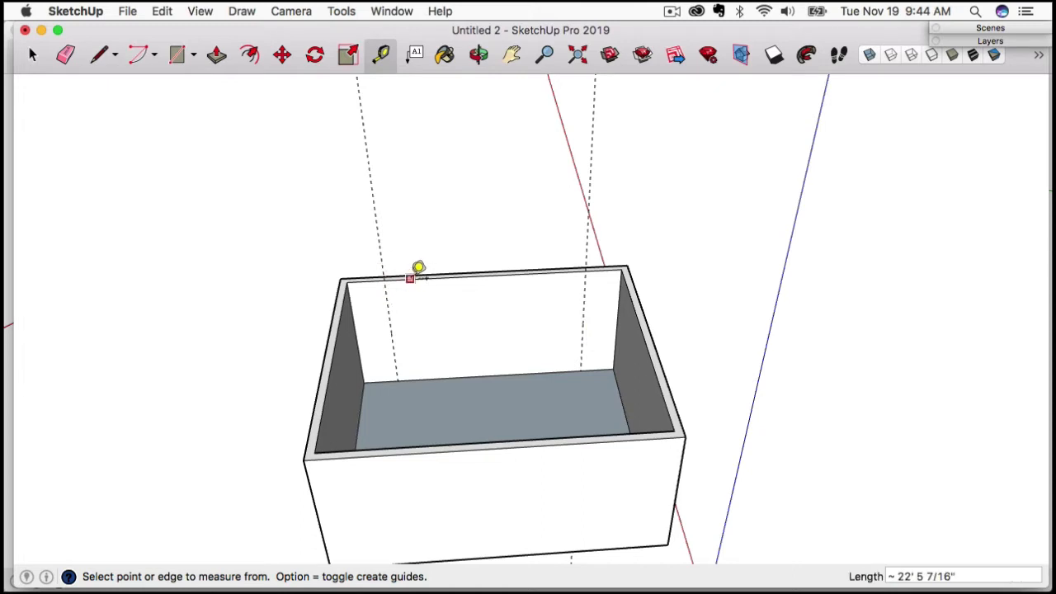
{"action": "left_click", "coordinate": [409, 277]}
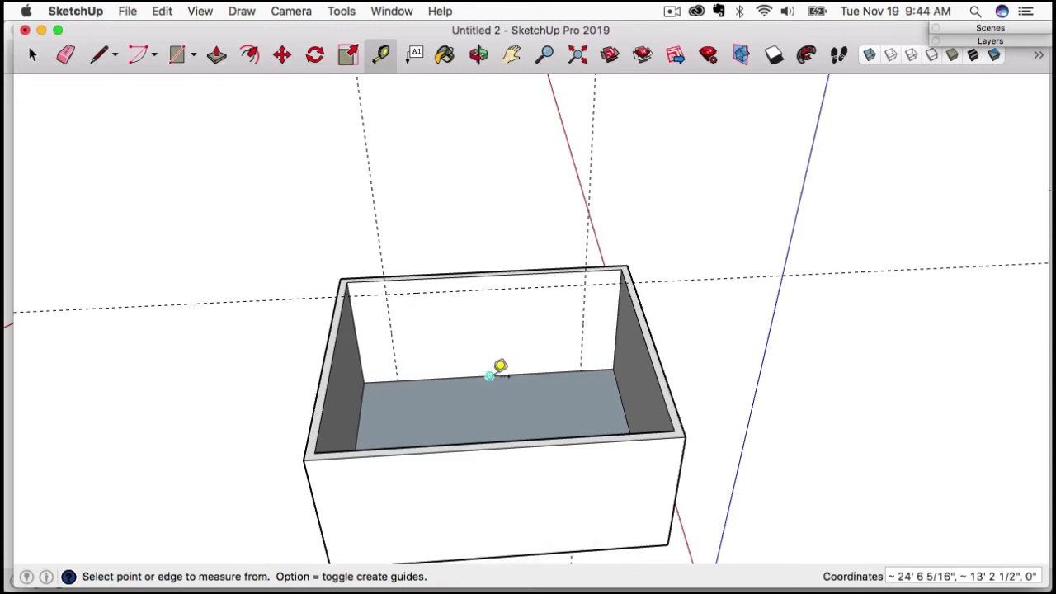
{"action": "left_click", "coordinate": [488, 377]}
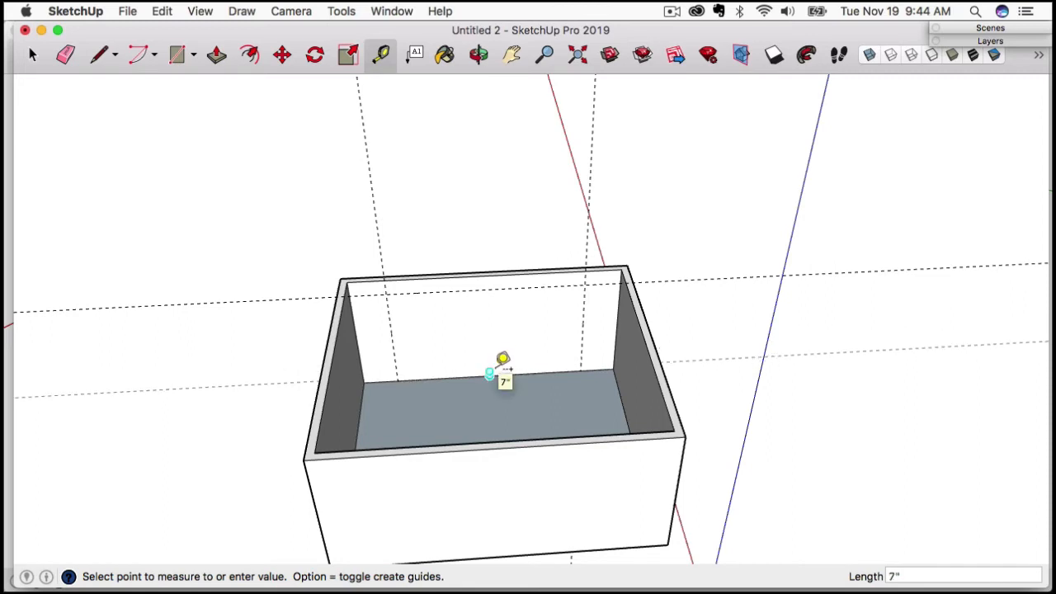
{"action": "key", "text": "up"}
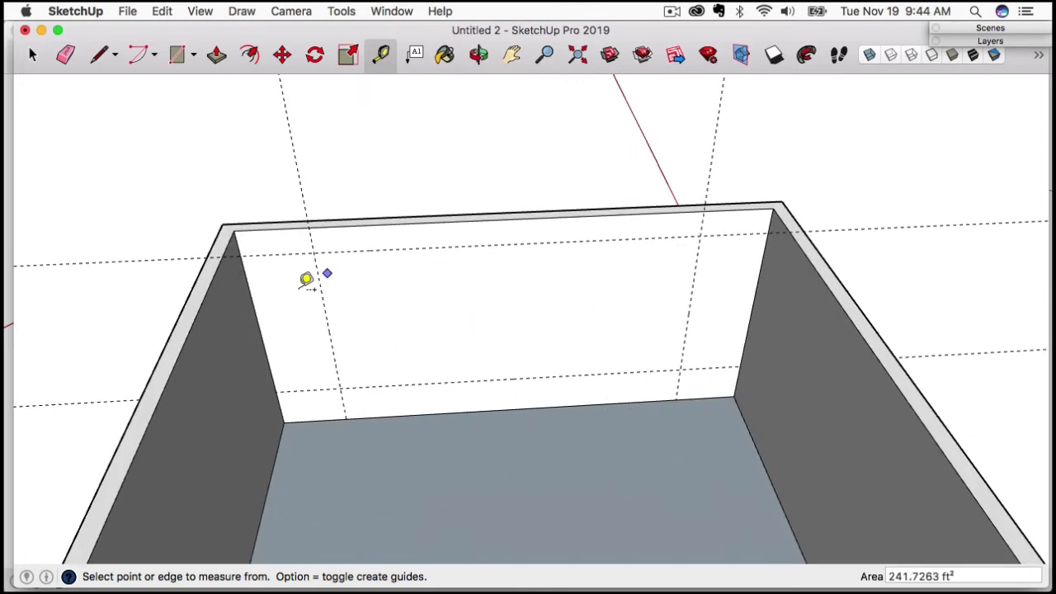
{"action": "mouse_move", "coordinate": [548, 322]}
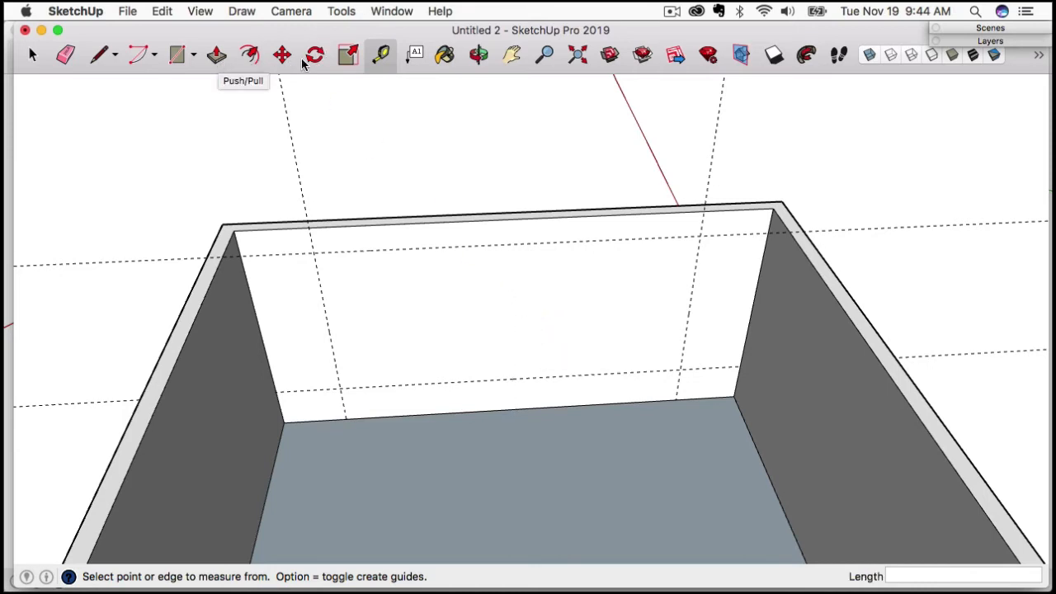
{"action": "left_click", "coordinate": [175, 55]}
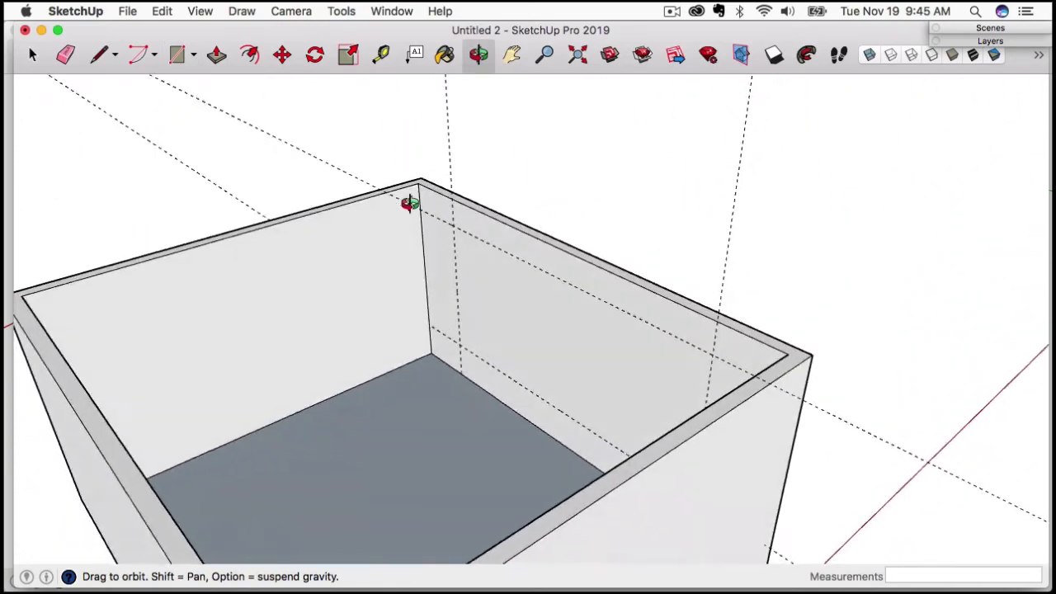
{"action": "left_click_drag", "start_coordinate": [412, 201], "coordinate": [682, 221]}
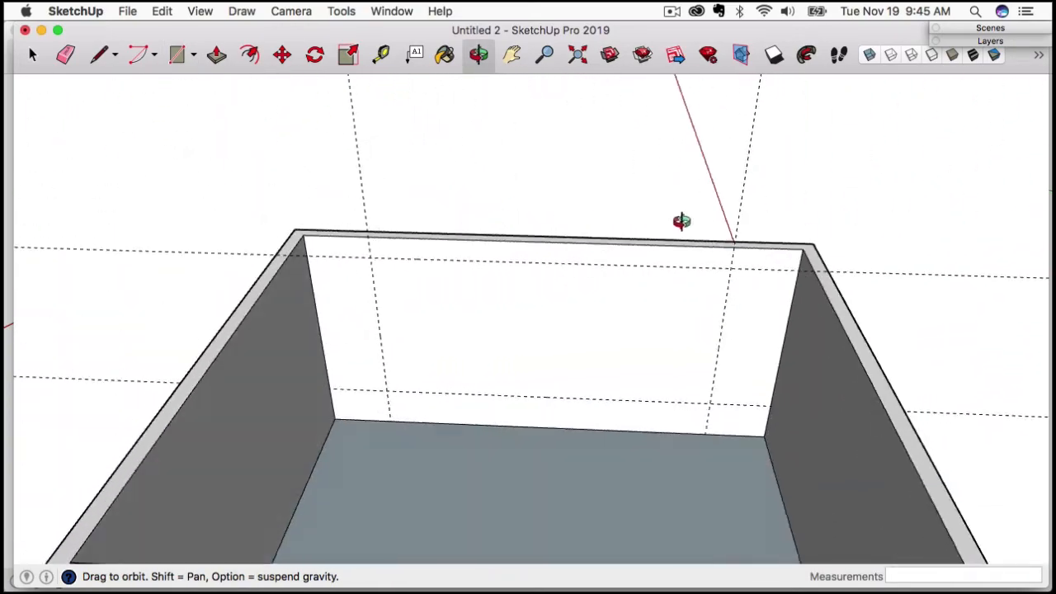
{"action": "left_click_drag", "start_coordinate": [682, 221], "coordinate": [211, 189]}
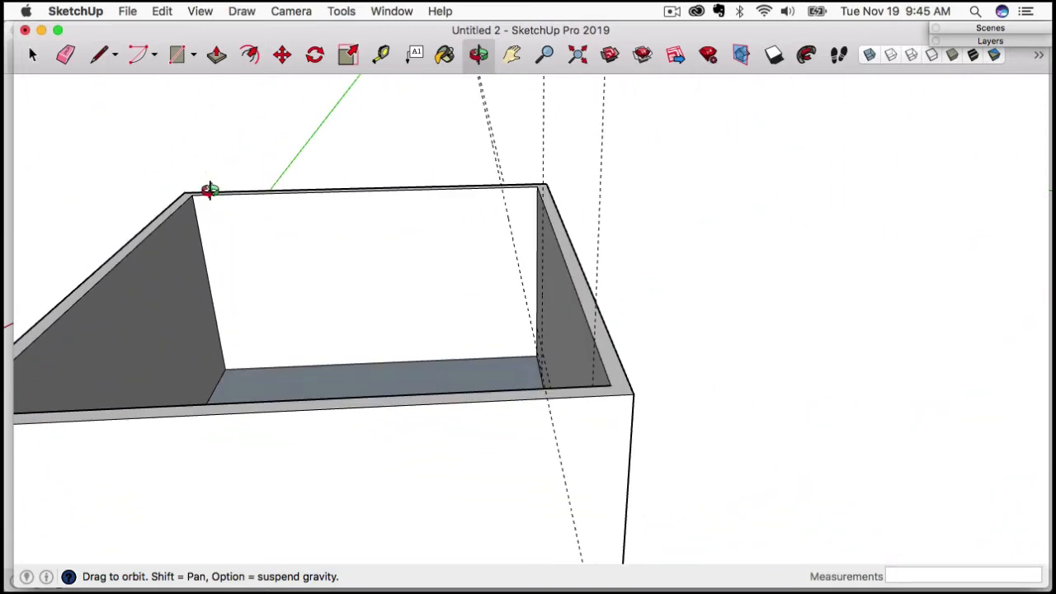
{"action": "left_click", "coordinate": [178, 54]}
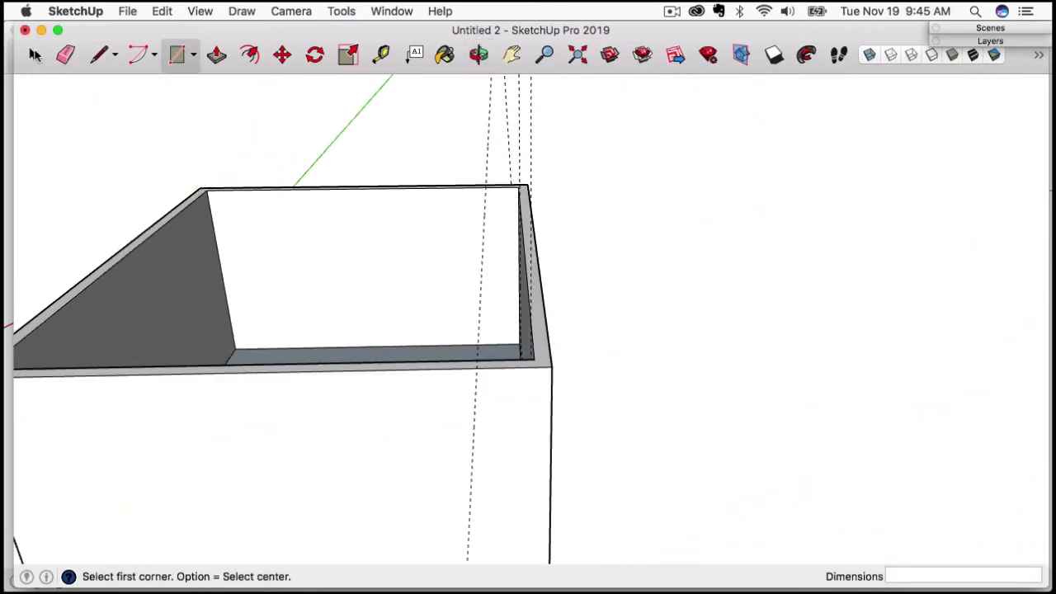
{"action": "left_click", "coordinate": [33, 54]}
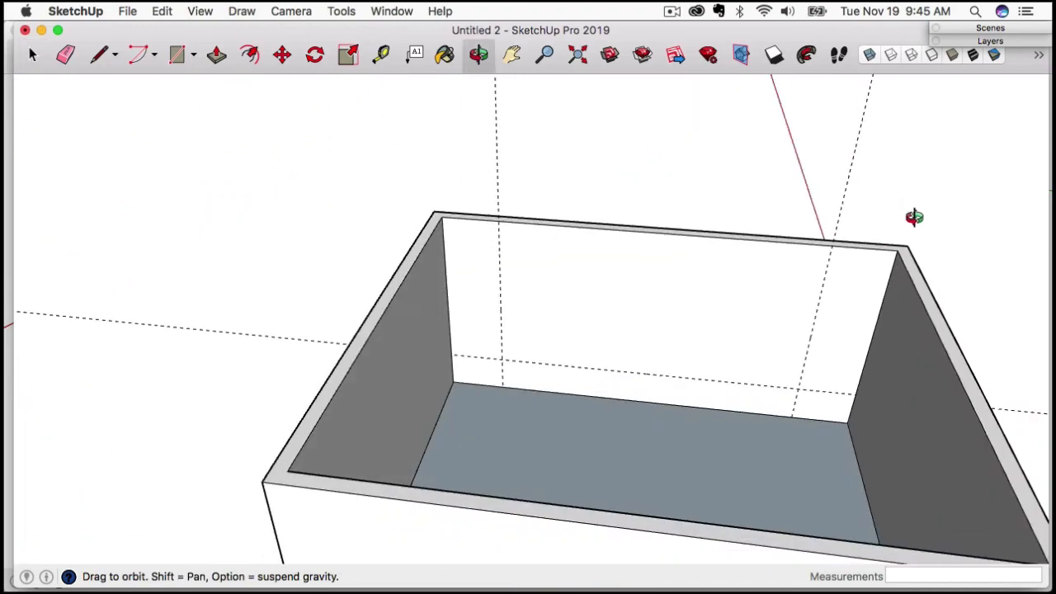
{"action": "left_click_drag", "start_coordinate": [915, 218], "coordinate": [697, 198]}
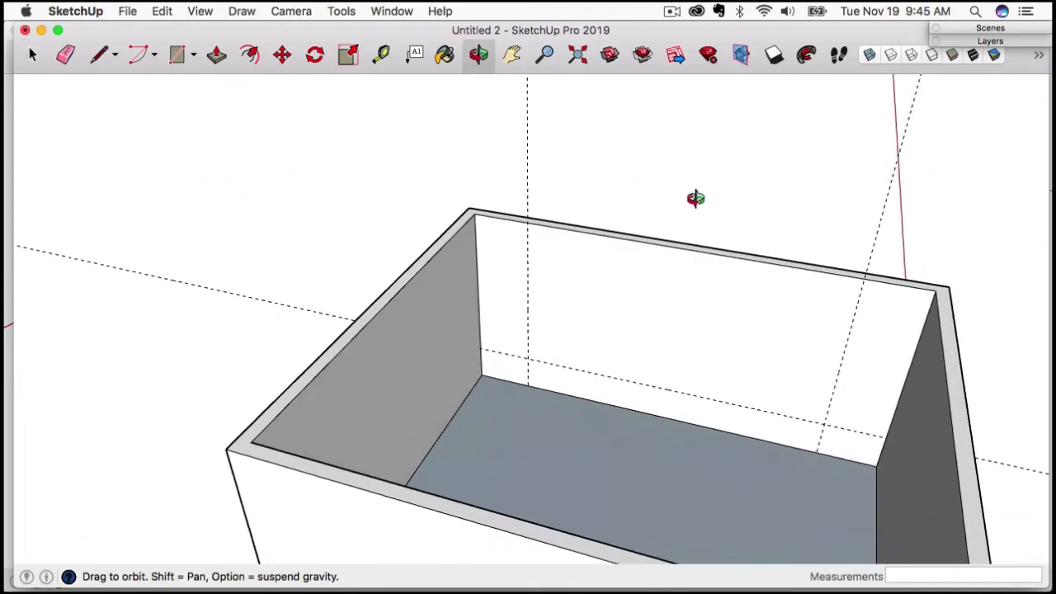
{"action": "left_click", "coordinate": [379, 54]}
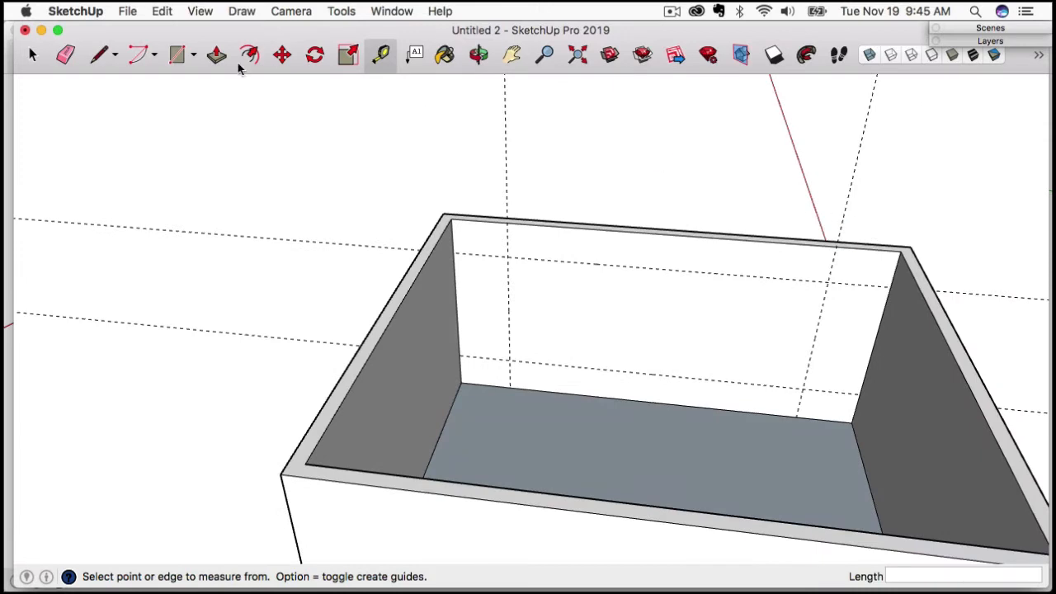
- Draw the window rectangle on the back wall between the guide intersections
{"action": "left_click", "coordinate": [178, 55]}
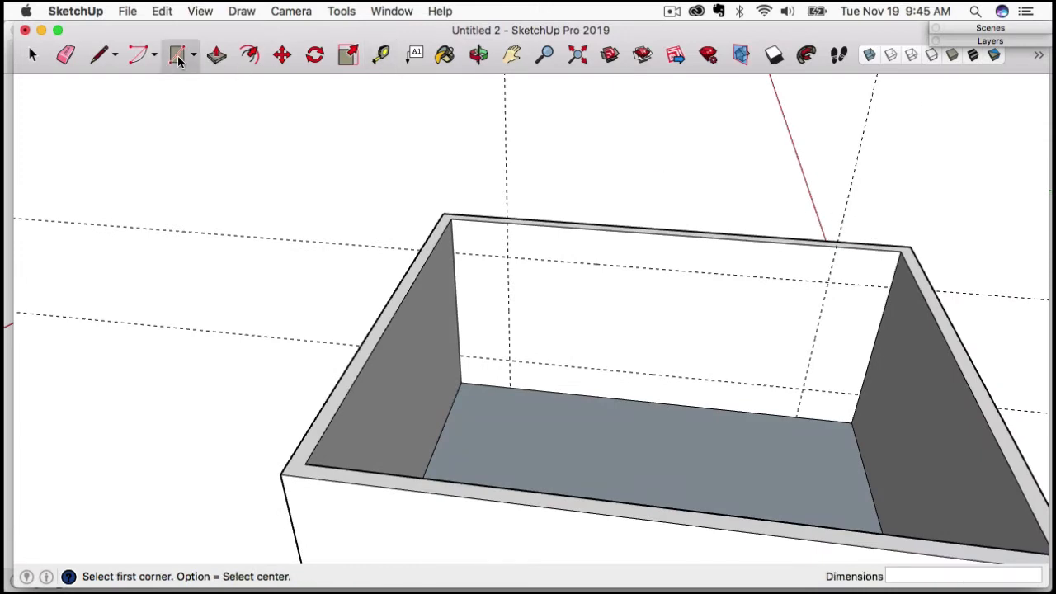
{"action": "left_click", "coordinate": [508, 256]}
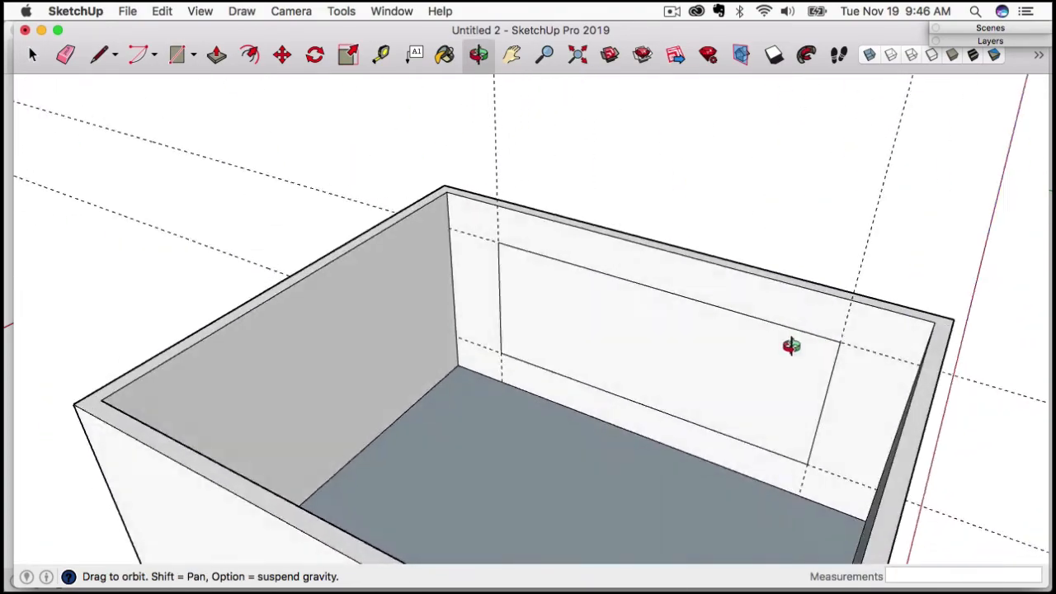
{"action": "left_click_drag", "start_coordinate": [791, 345], "coordinate": [690, 327]}
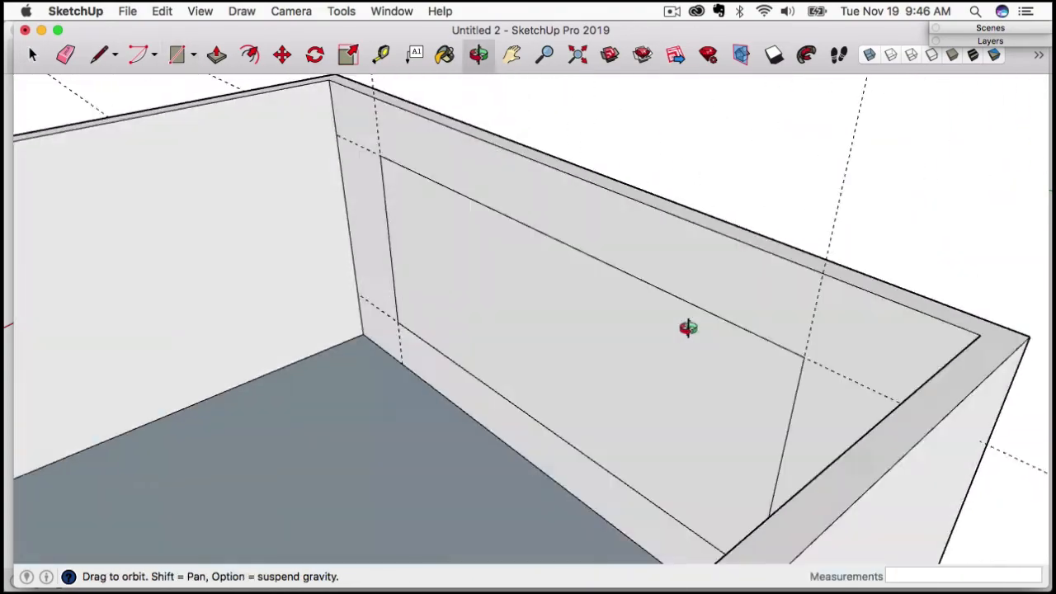
{"action": "left_click_drag", "start_coordinate": [690, 326], "coordinate": [716, 341]}
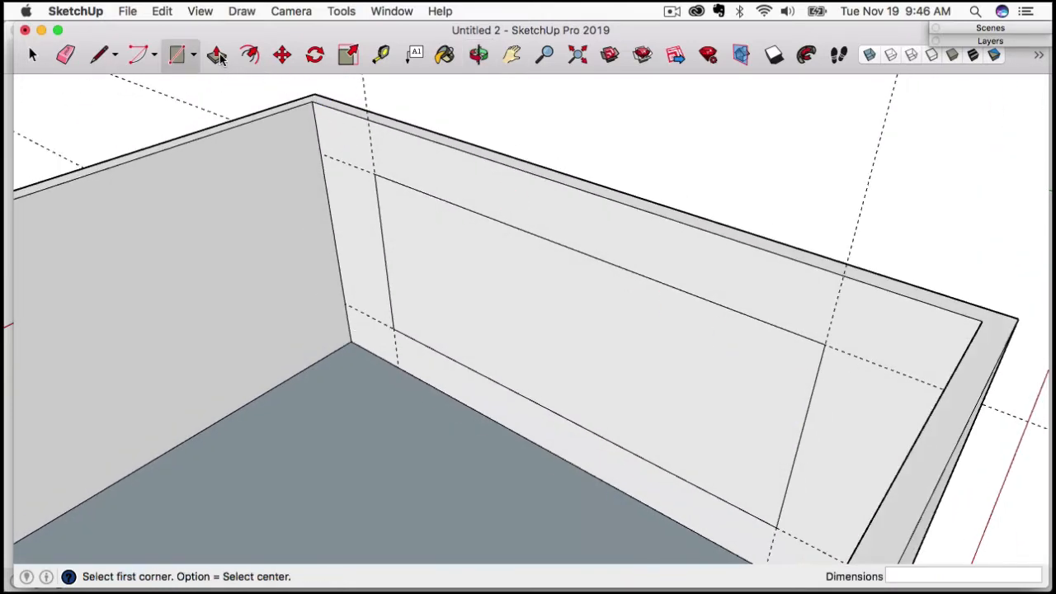
- Push the window rectangle 7 inches through the wall to cut the opening and check it from outside
{"action": "left_click", "coordinate": [216, 54]}
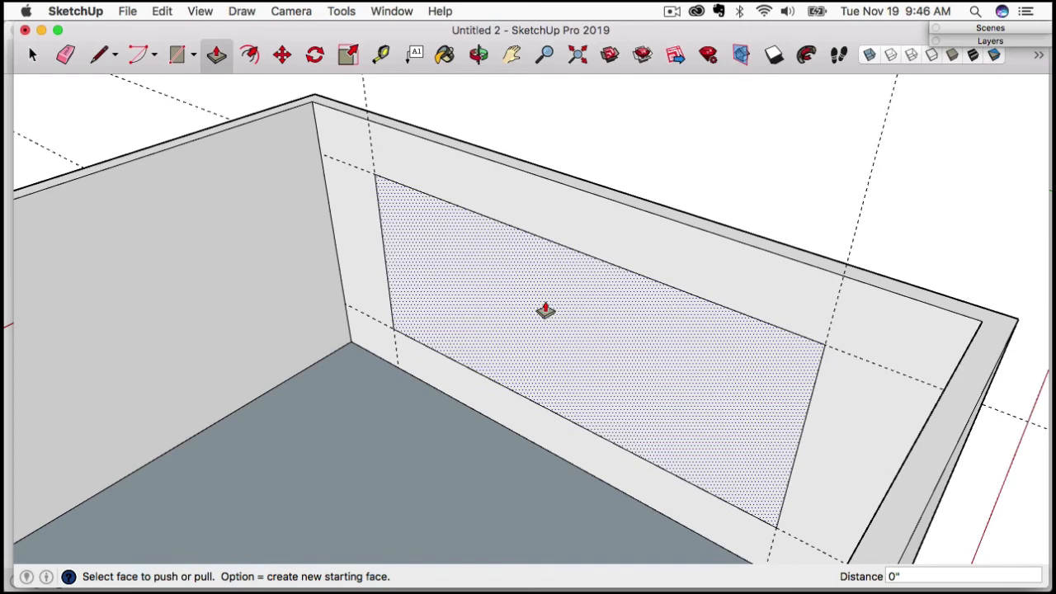
{"action": "left_click_drag", "start_coordinate": [544, 310], "coordinate": [535, 317]}
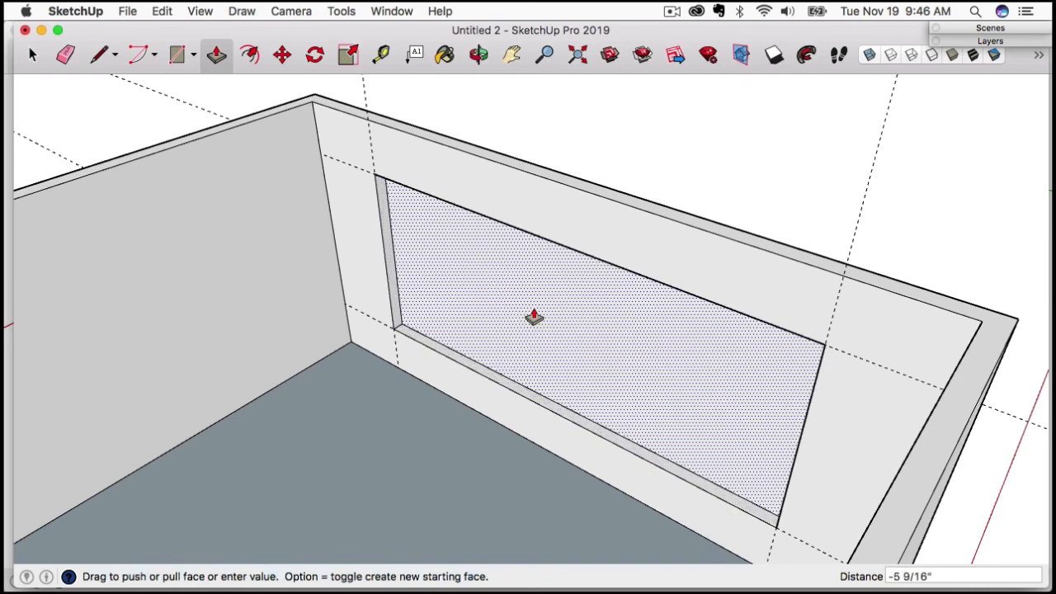
{"action": "left_click_drag", "start_coordinate": [534, 317], "coordinate": [544, 257]}
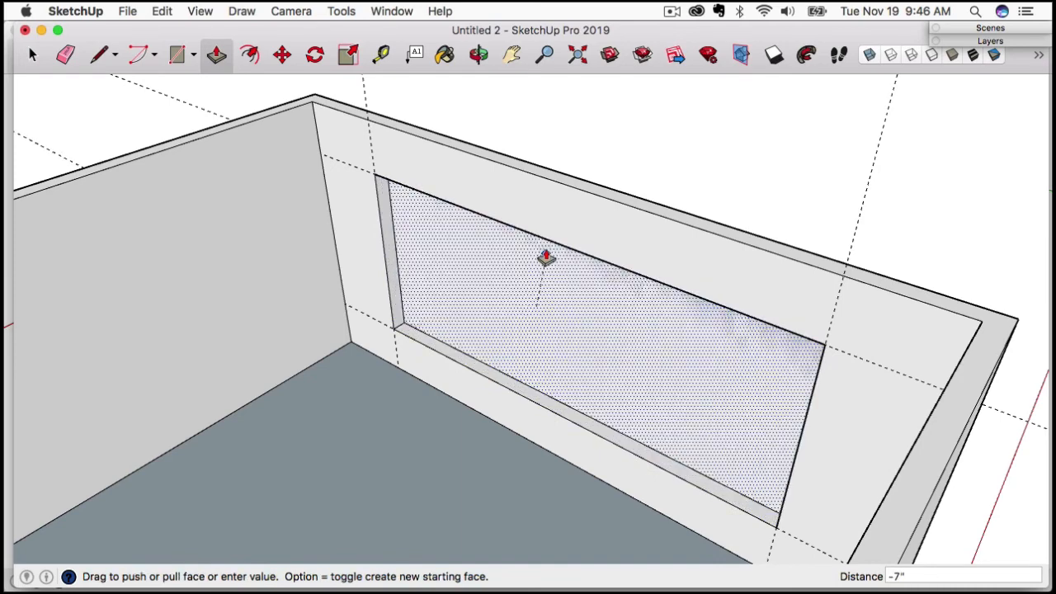
{"action": "left_click_drag", "start_coordinate": [547, 257], "coordinate": [522, 251]}
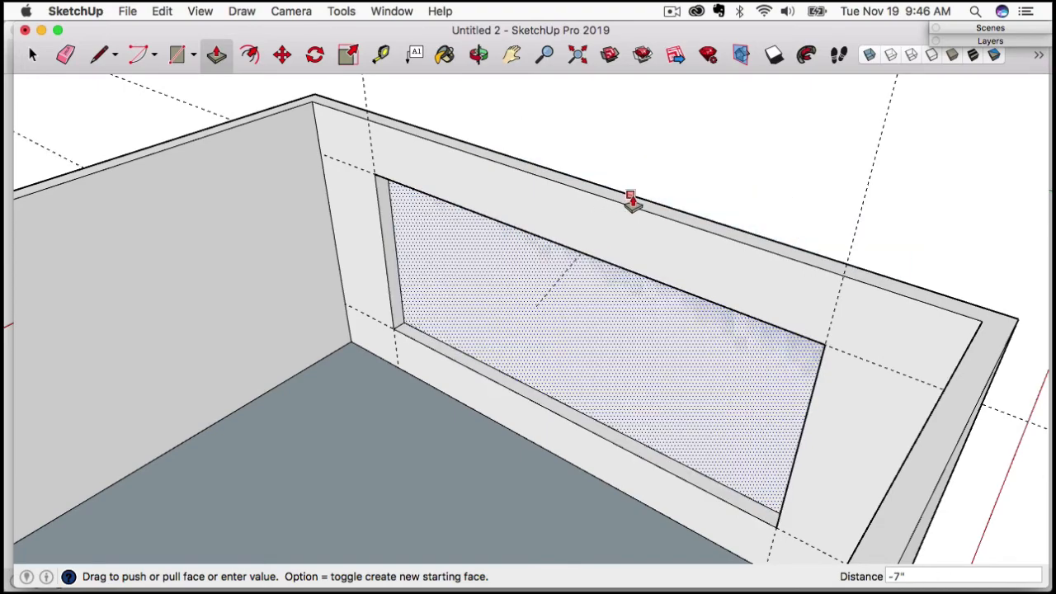
{"action": "left_click", "coordinate": [631, 198]}
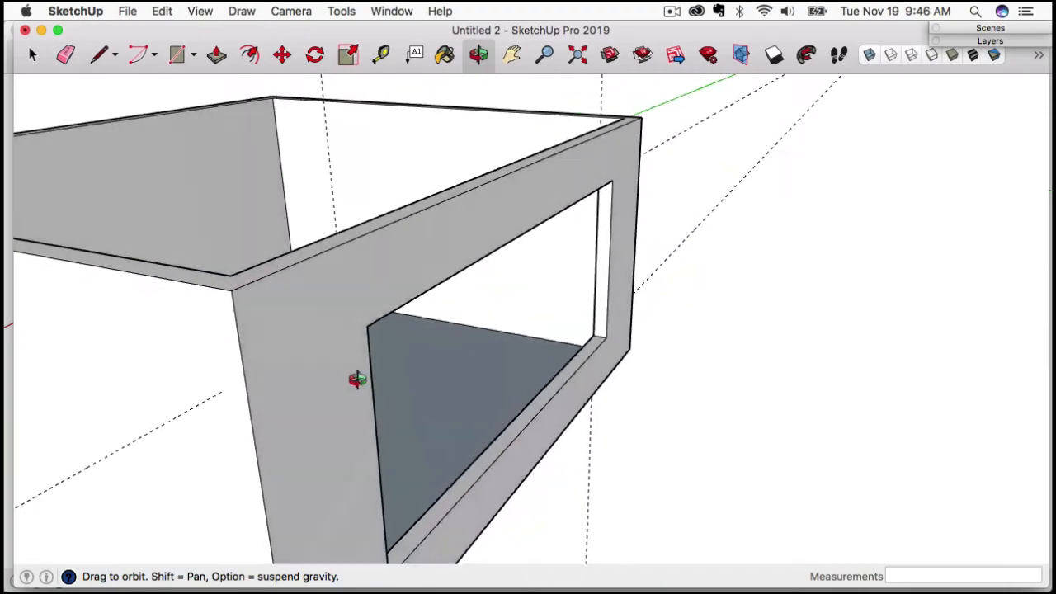
{"action": "left_click_drag", "start_coordinate": [356, 380], "coordinate": [581, 398]}
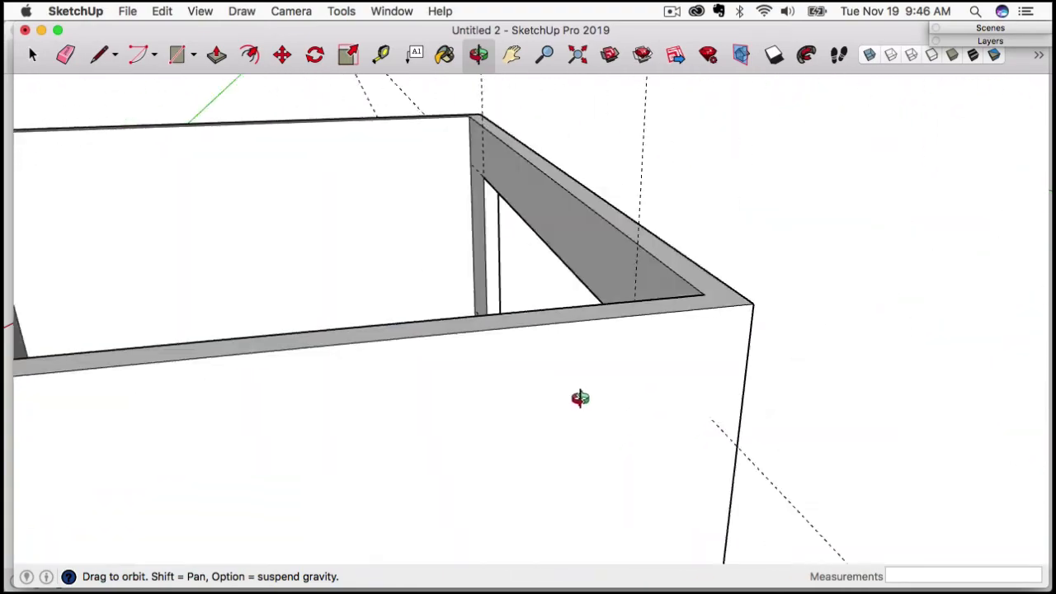
{"action": "left_click", "coordinate": [216, 54]}
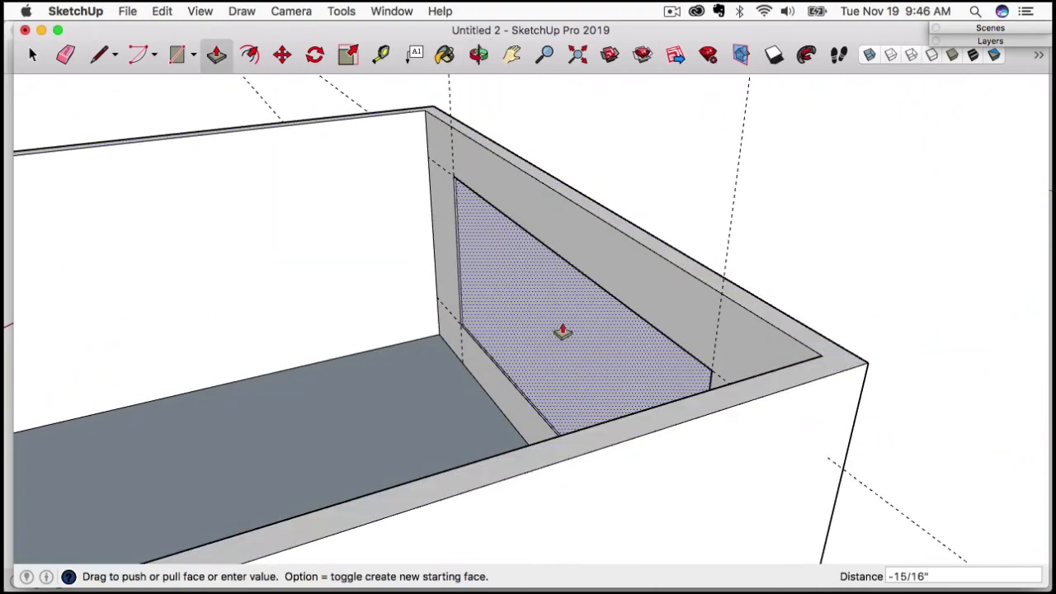